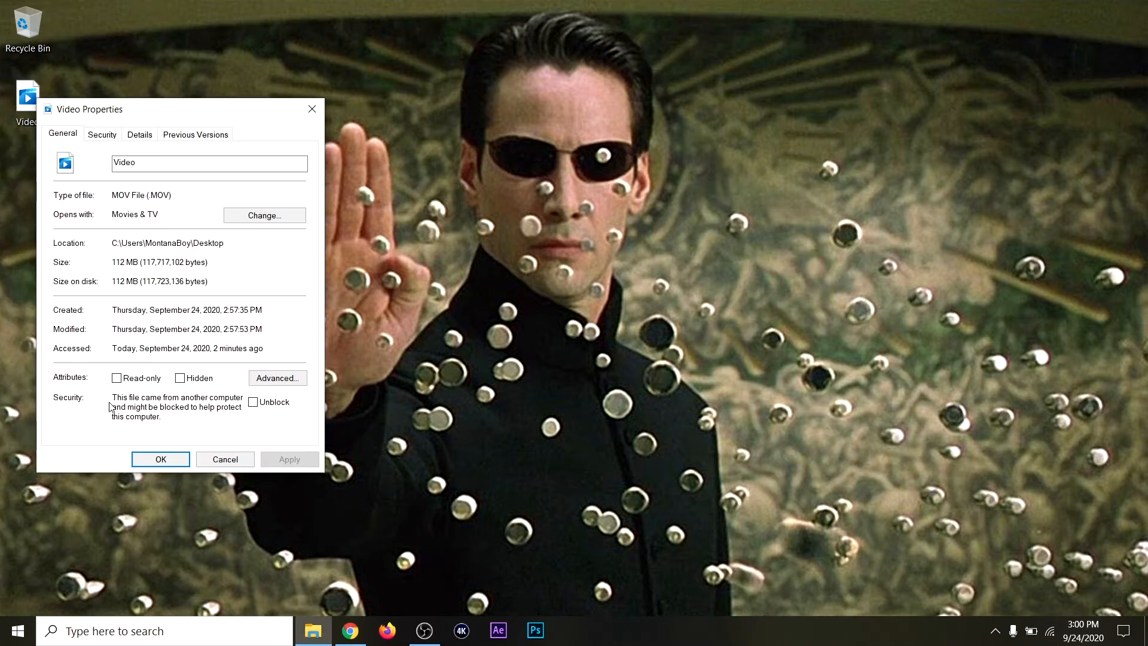
# Confirm Video's type is 'MOV File (.MOV)' and close its properties
pyautogui.doubleClick(141, 195)
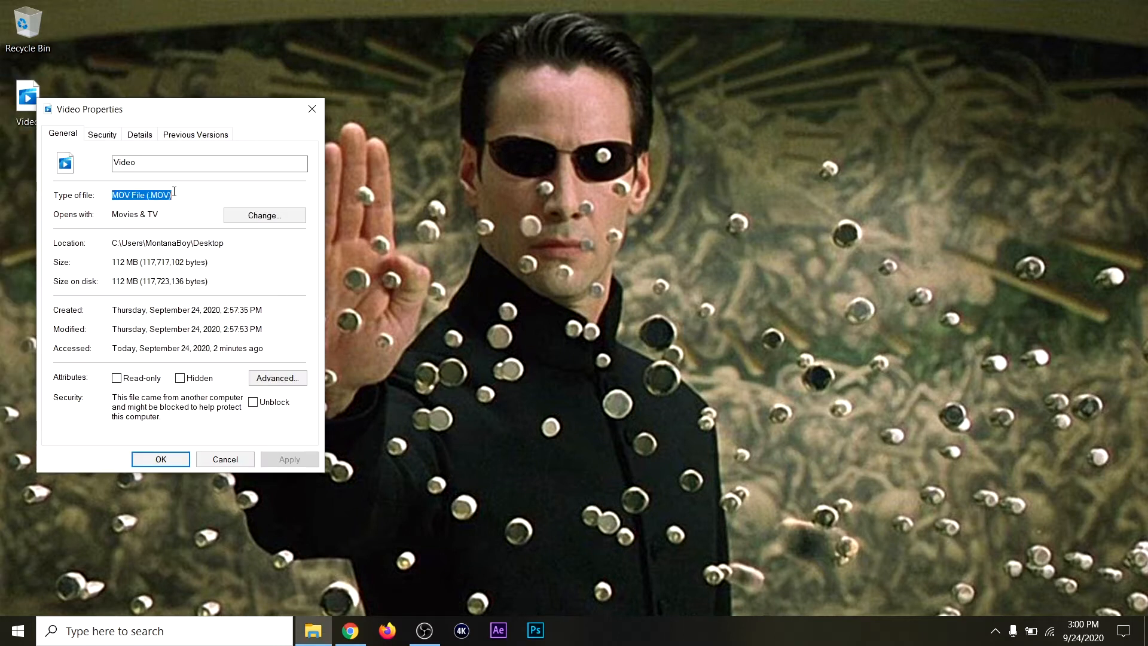
pyautogui.moveTo(196, 223)
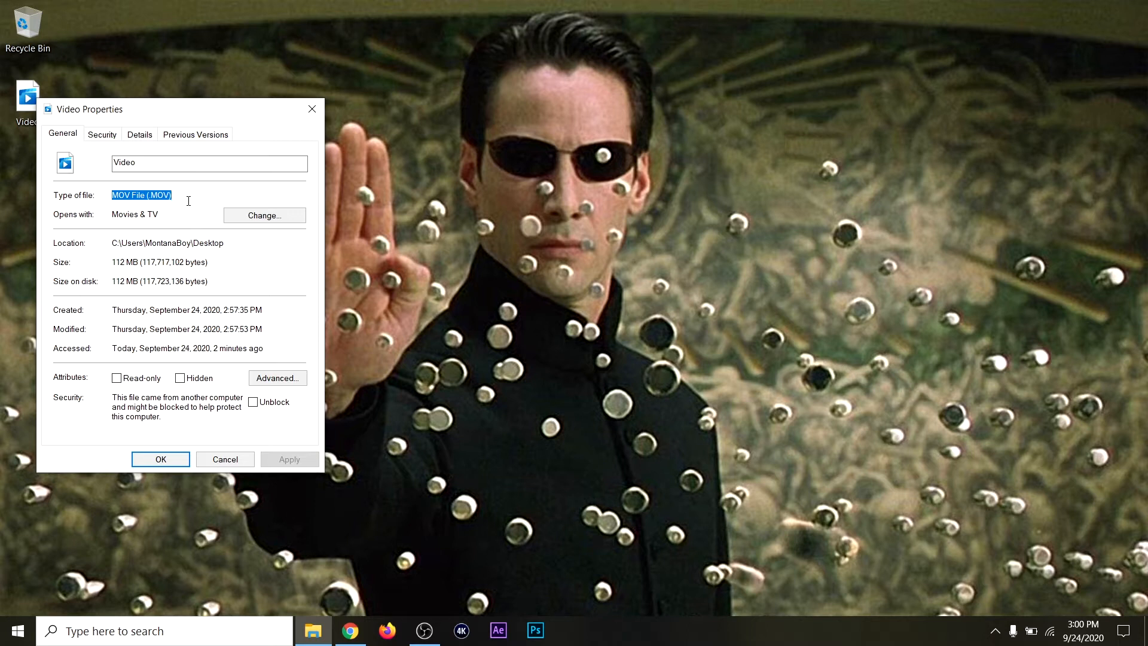
pyautogui.click(159, 459)
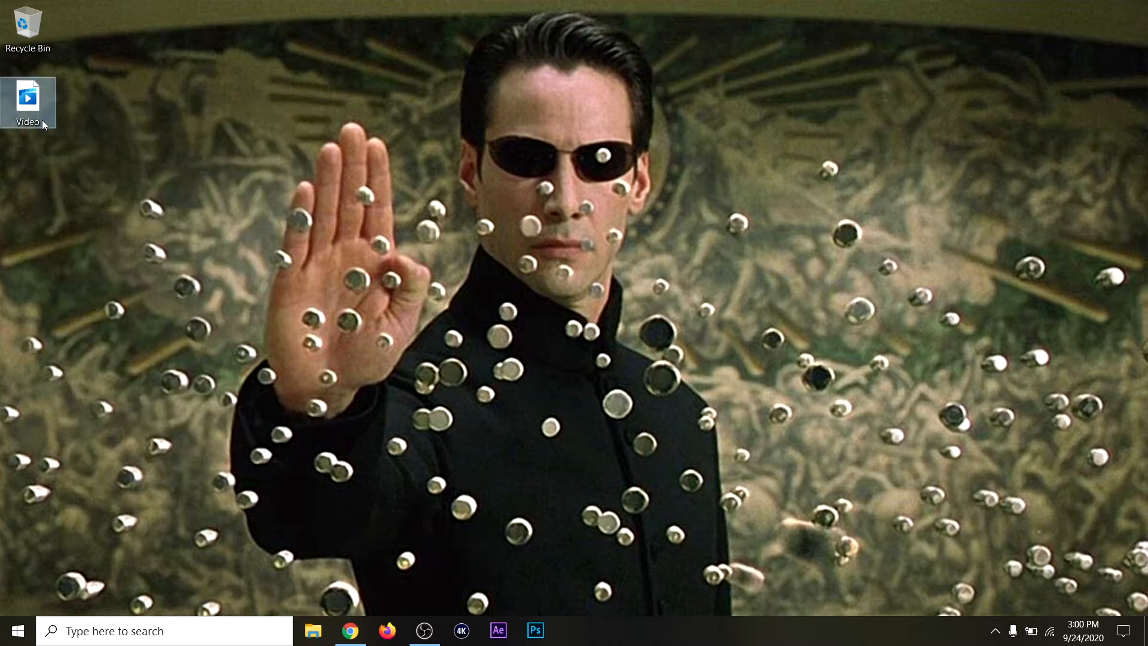
pyautogui.doubleClick(27, 95)
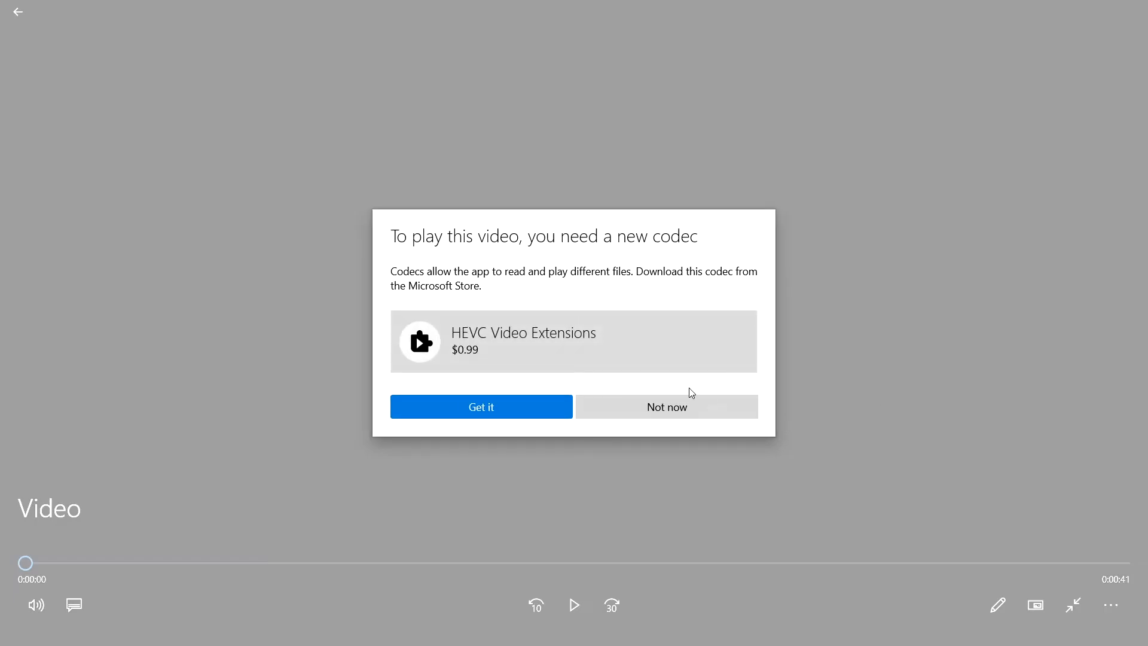
pyautogui.moveTo(533, 349)
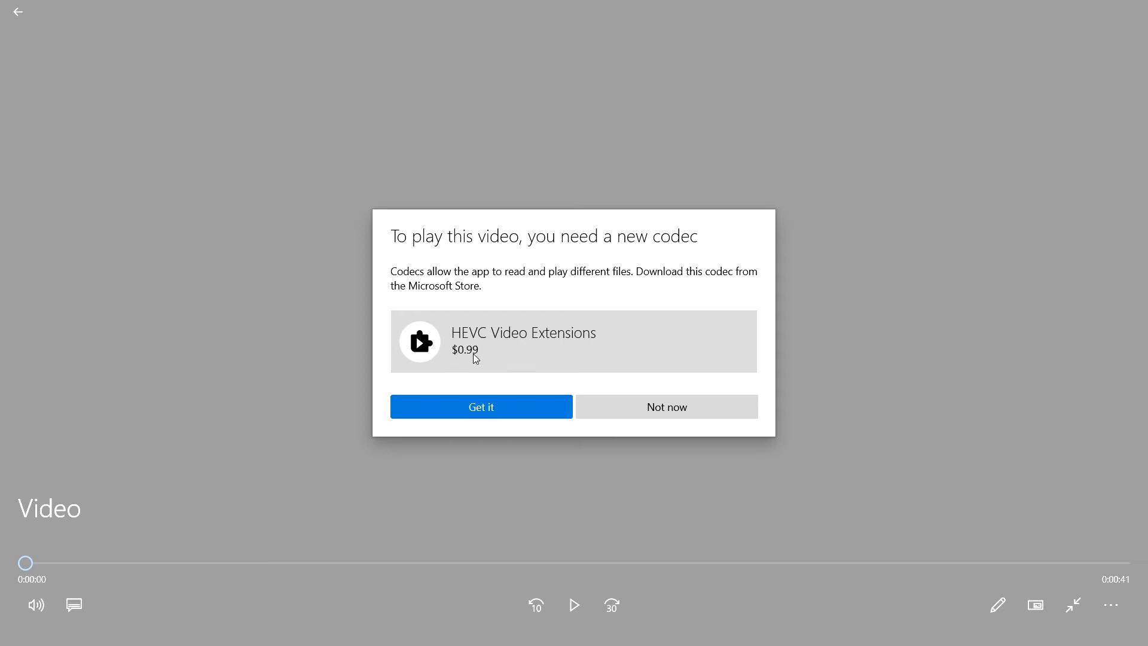
pyautogui.click(665, 407)
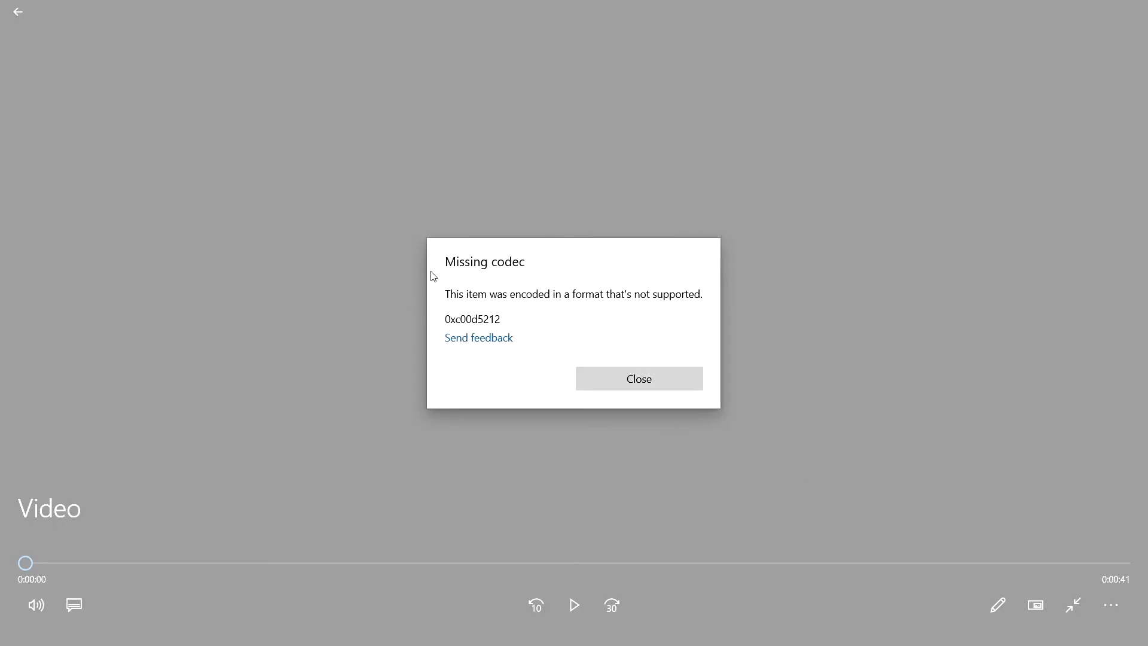
pyautogui.click(638, 378)
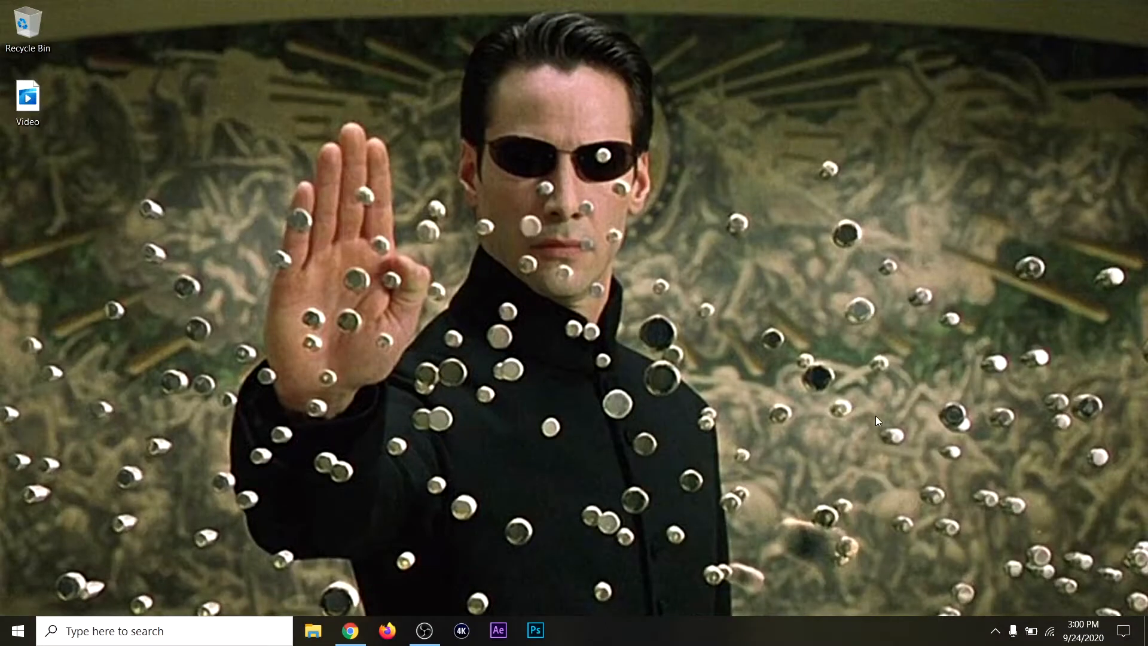
# Get the free HEVC Video Extensions from Device Manufacturer and hand off to the Store app
pyautogui.click(350, 630)
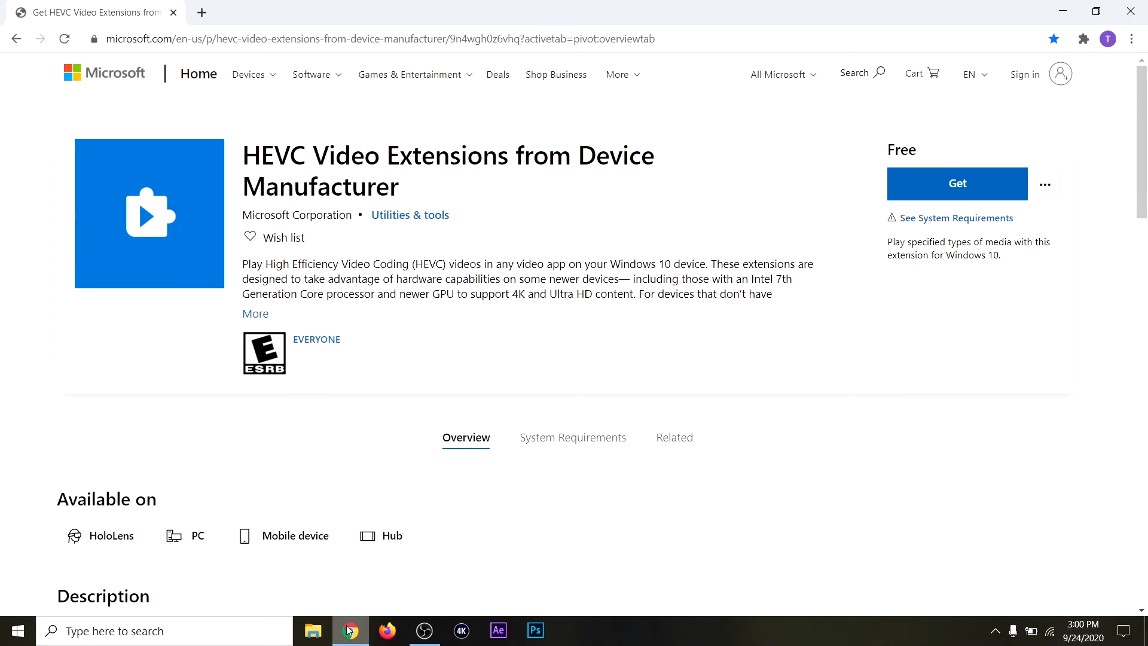
pyautogui.doubleClick(637, 38)
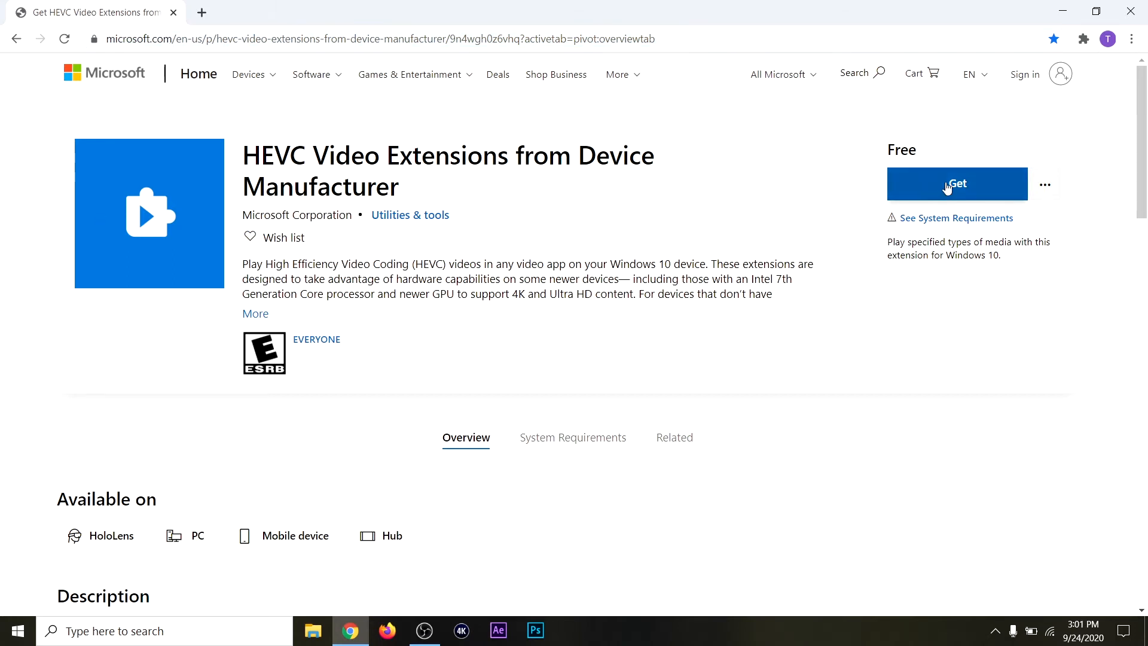
pyautogui.click(957, 183)
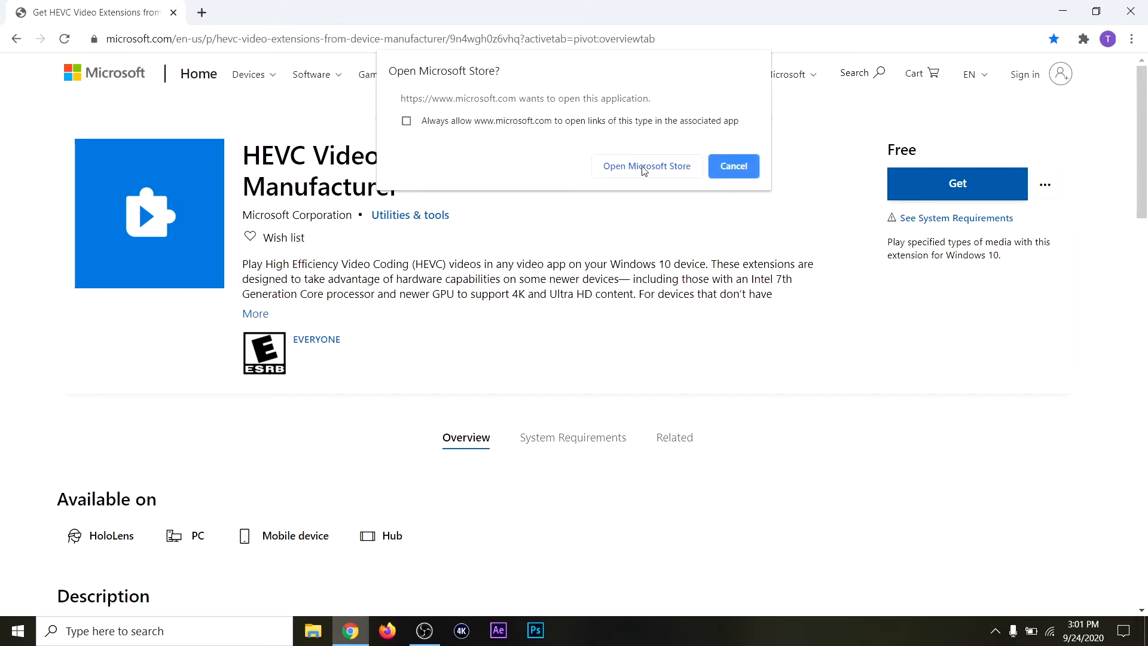
pyautogui.click(646, 165)
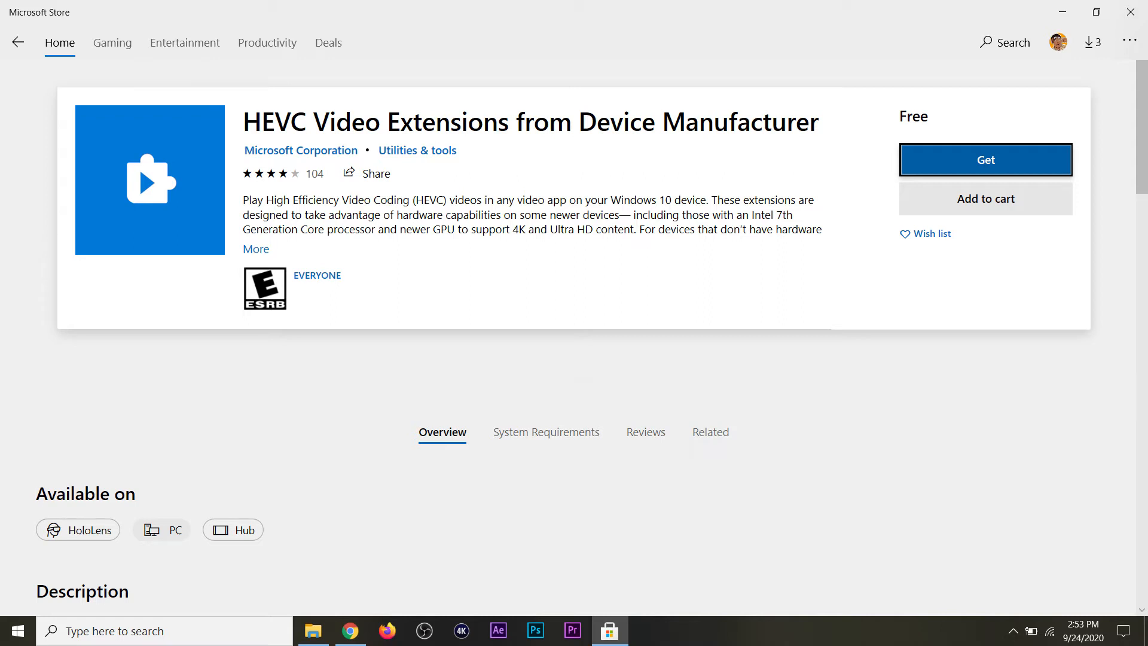
# Get and install HEVC Video Extensions, then close the video after it plays
pyautogui.click(984, 160)
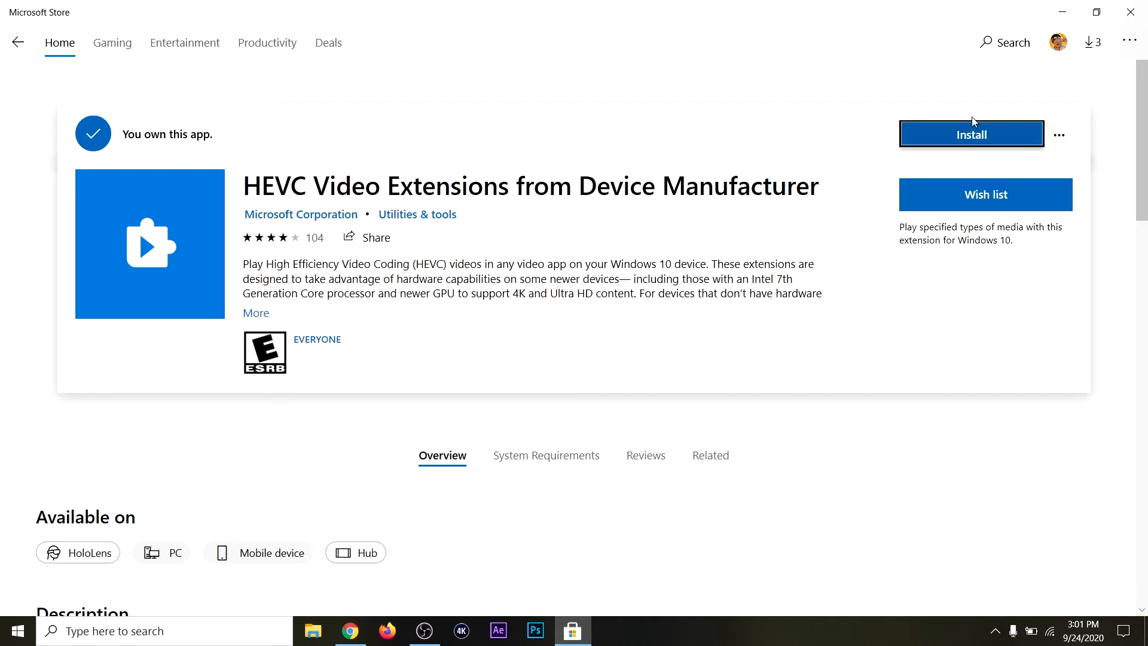
pyautogui.click(971, 133)
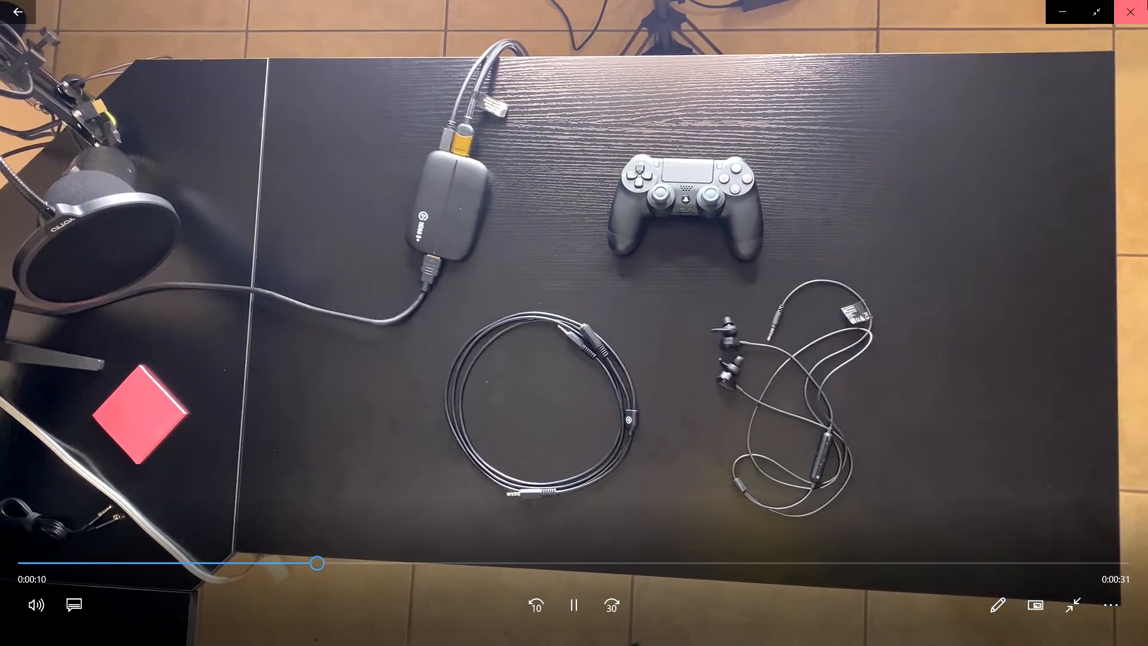
pyautogui.click(1129, 10)
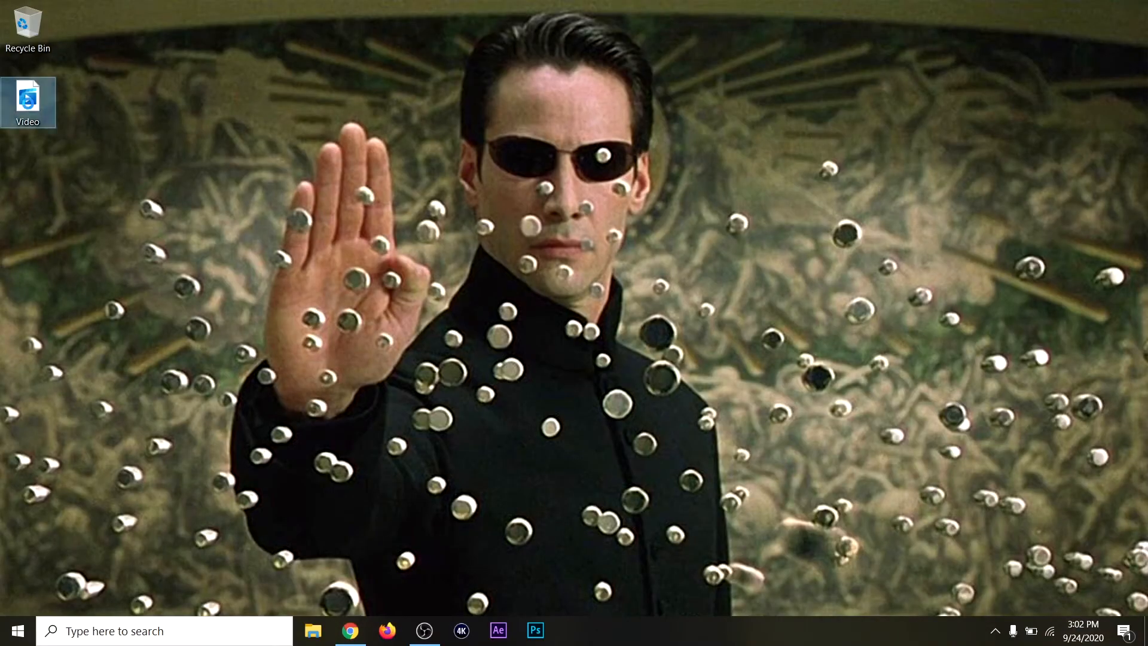
# Open the desktop Video file with Photos via Open with
pyautogui.rightClick(28, 101)
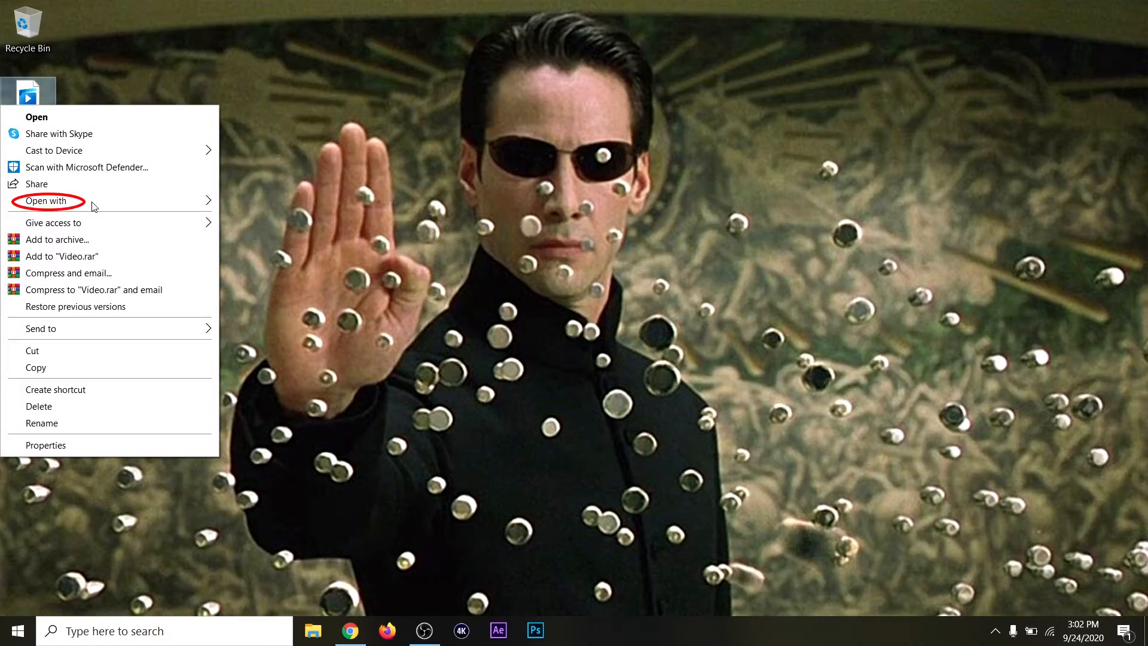
pyautogui.click(46, 200)
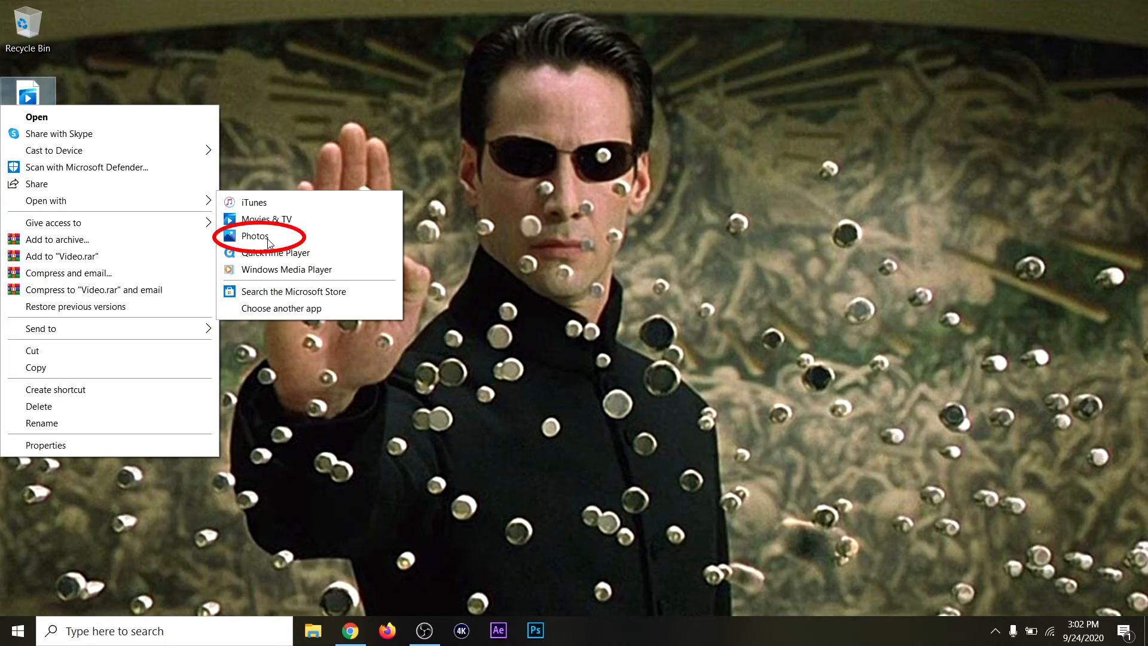
pyautogui.click(256, 235)
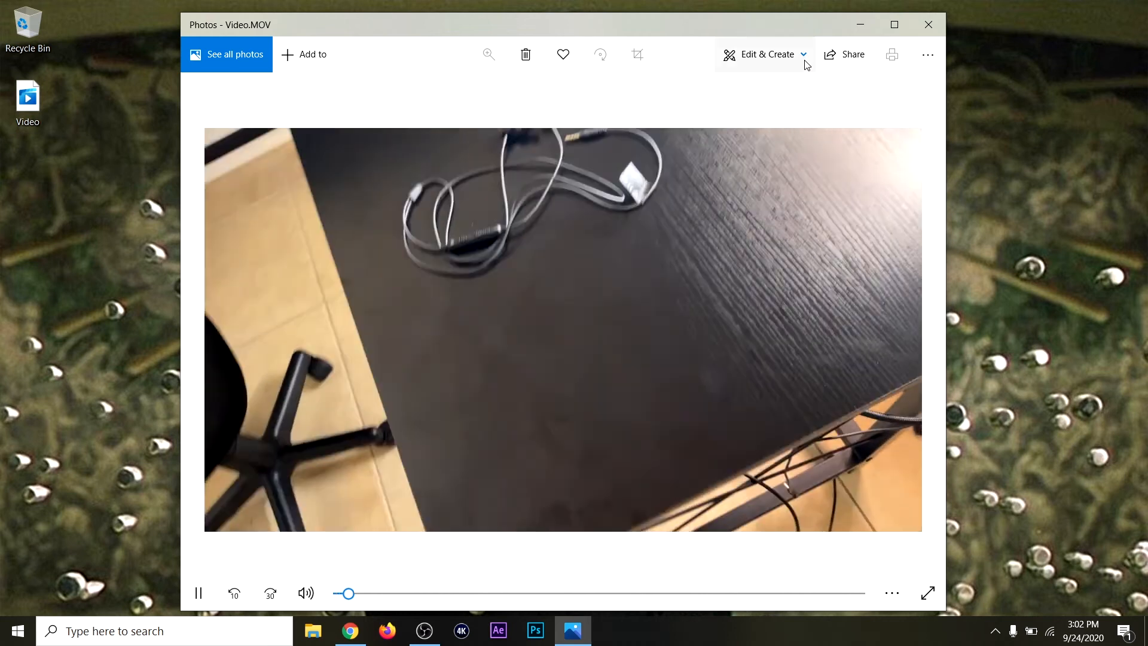
# Pause Video.MOV and open it in Photos' Trim editor
pyautogui.click(198, 593)
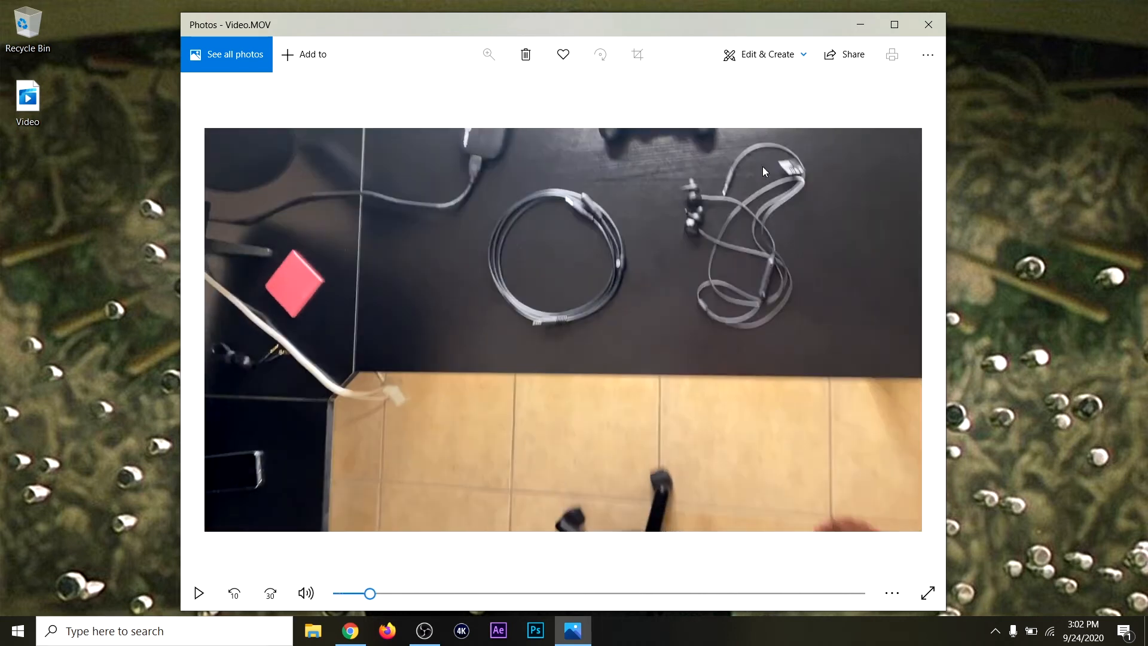
pyautogui.click(764, 55)
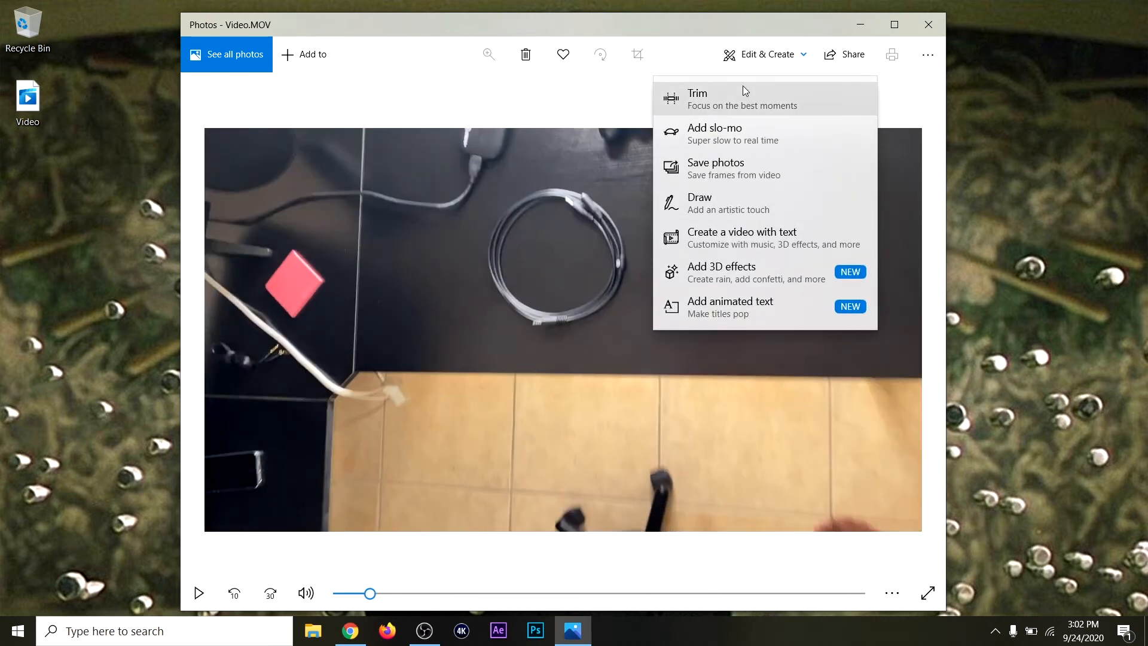
pyautogui.click(696, 92)
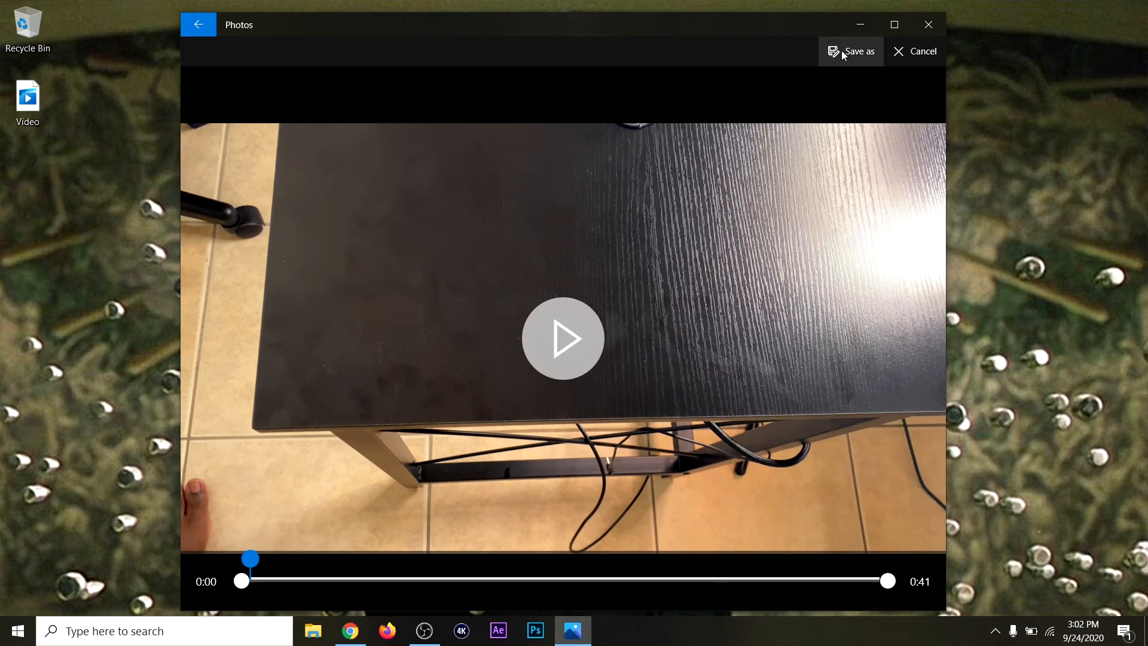
# Save the clip to the desktop as the MP4 'New Video'
pyautogui.click(851, 51)
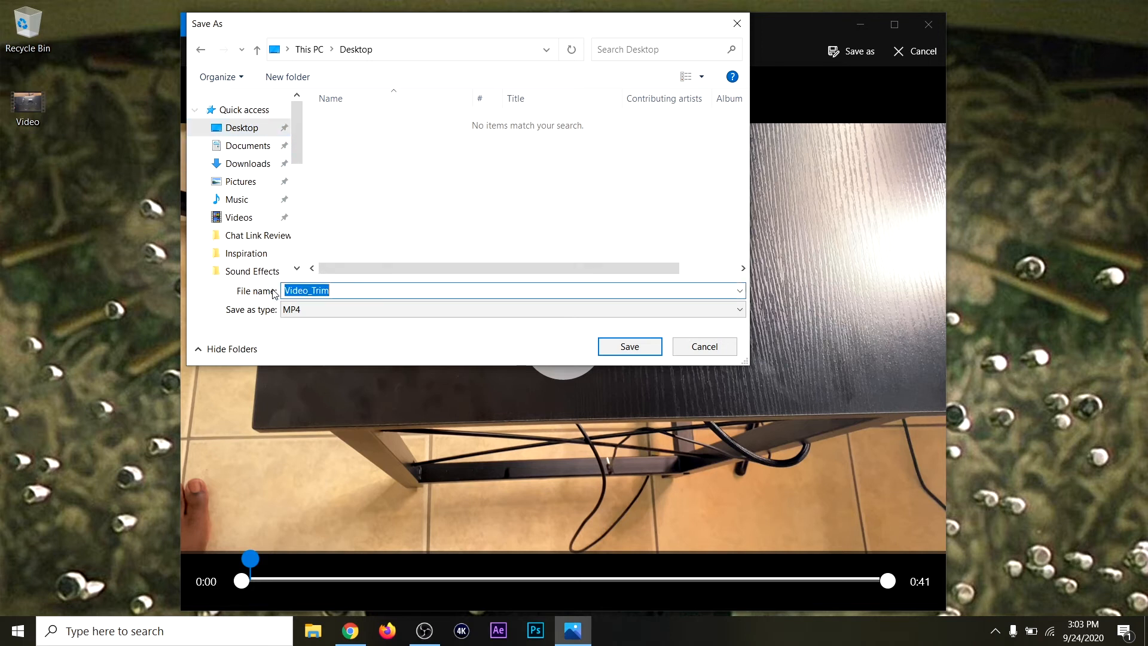
pyautogui.write('New')
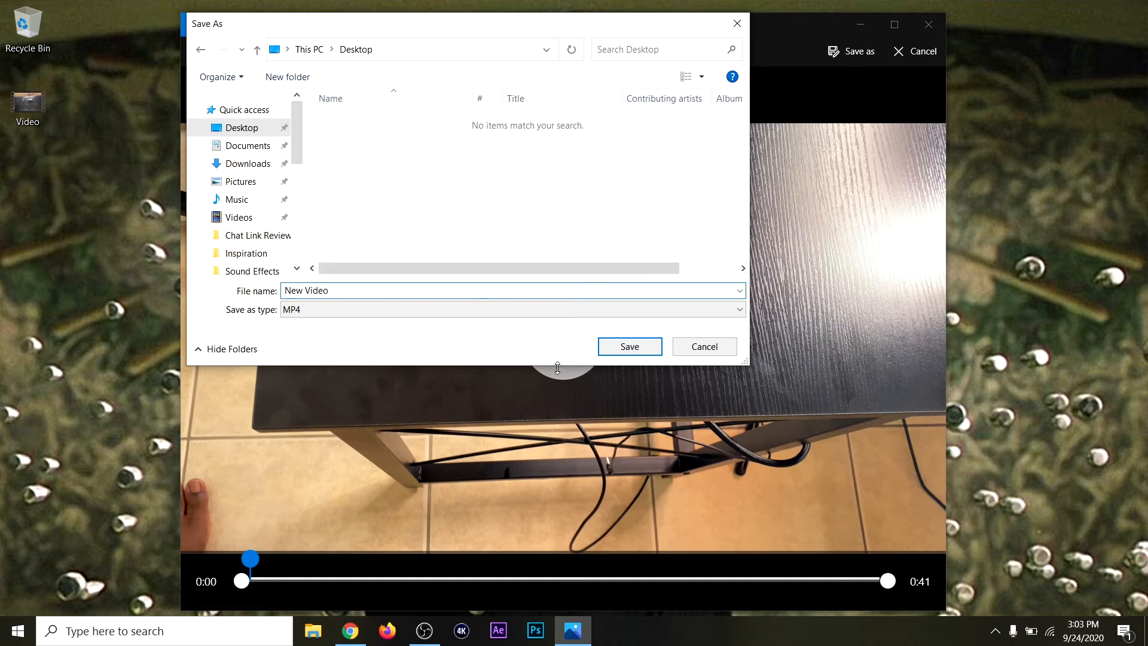
pyautogui.click(629, 346)
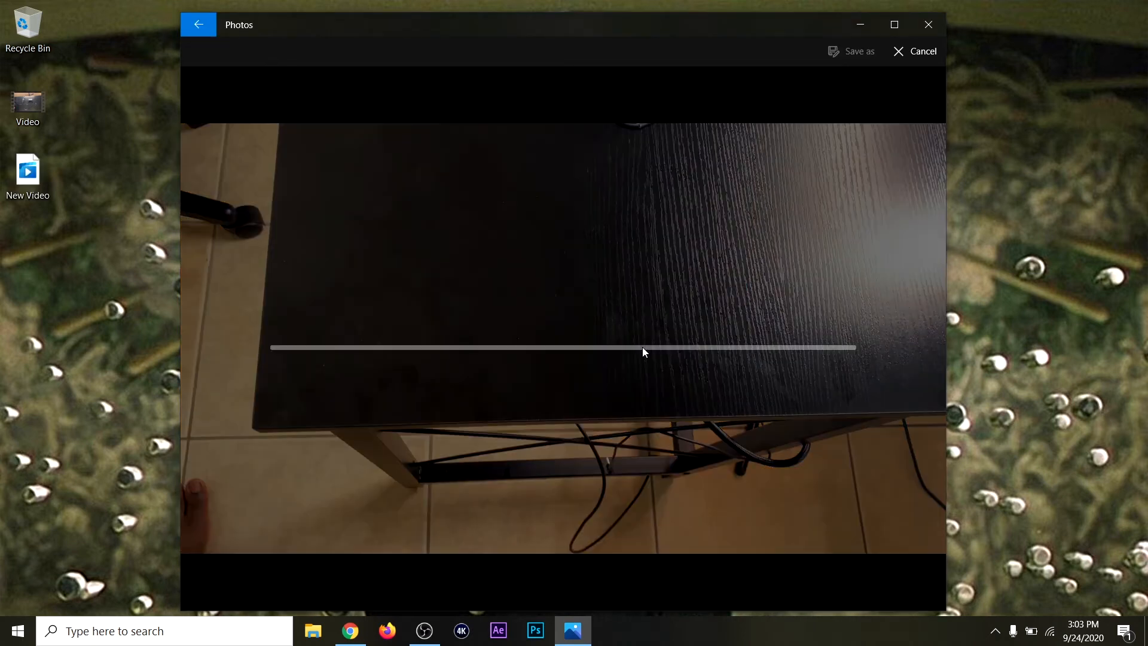